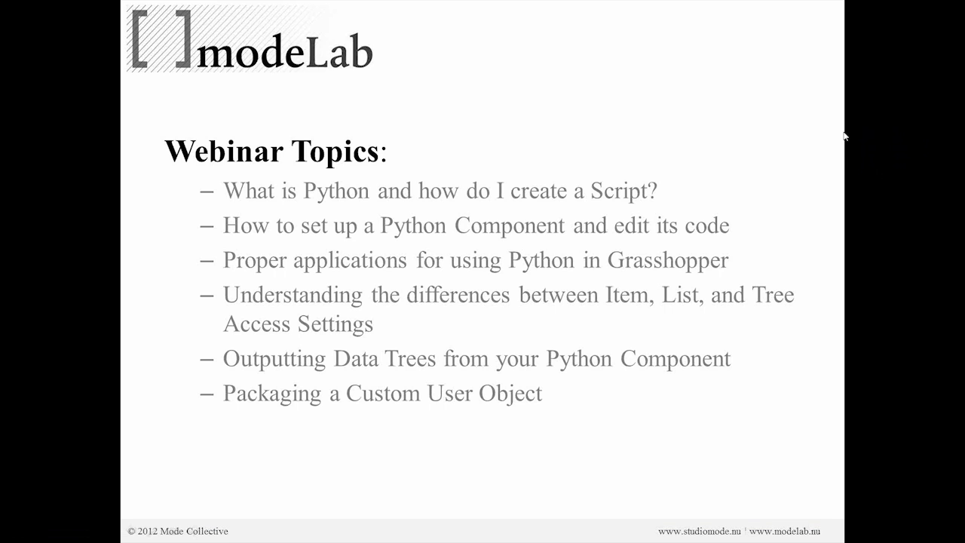
# Advance the slideshow to the Rhino.Python Programmer's Reference slide
pyautogui.press('Right')
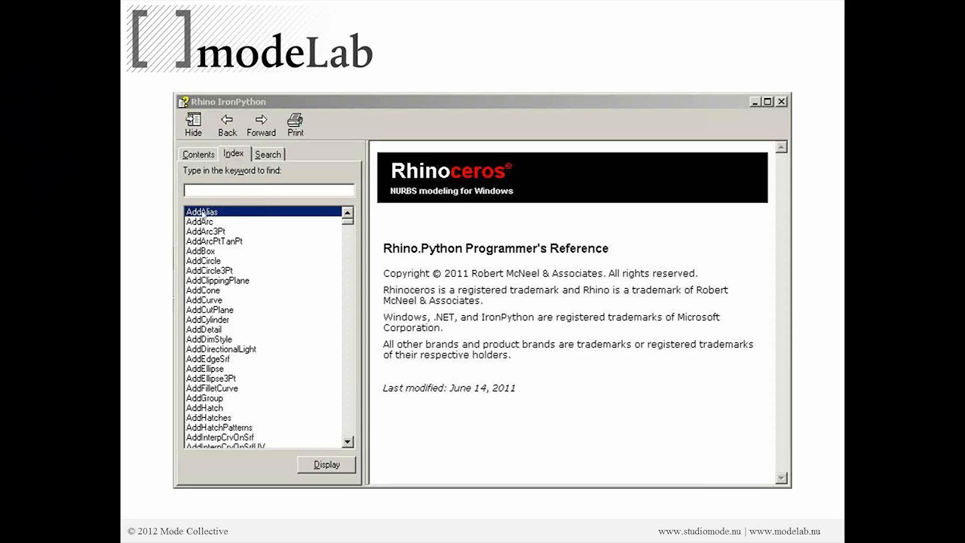
pyautogui.moveTo(220, 332)
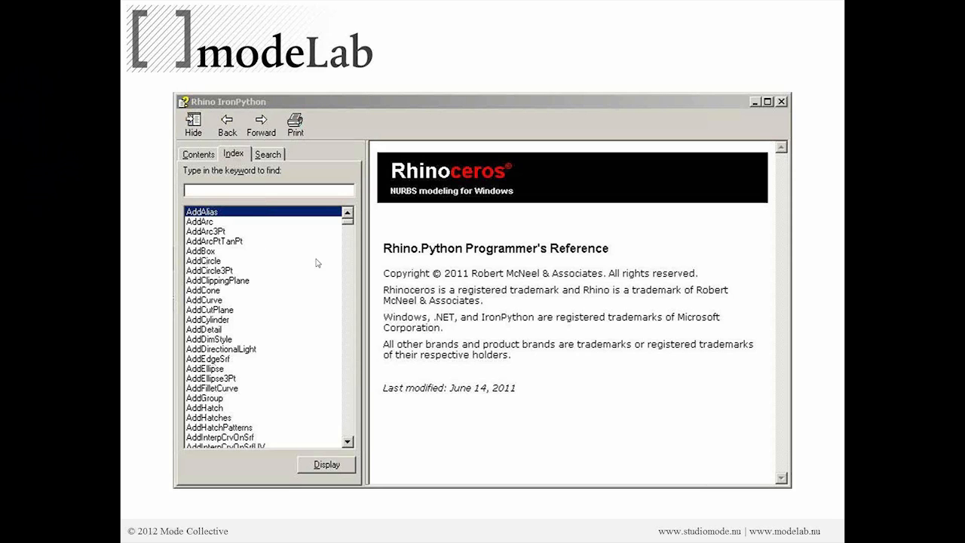
pyautogui.moveTo(317, 262)
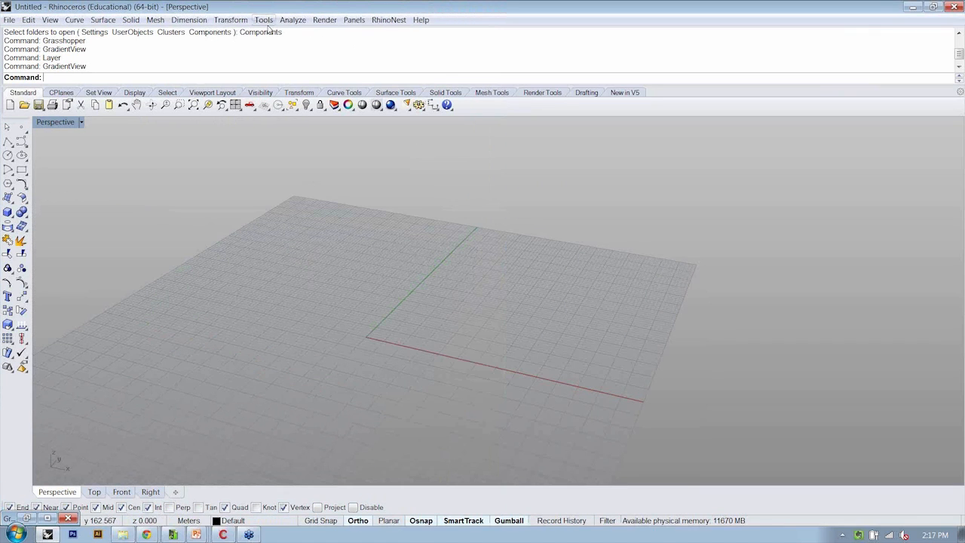
# Launch the Rhino Python Editor and start a blank untitled script
pyautogui.click(262, 19)
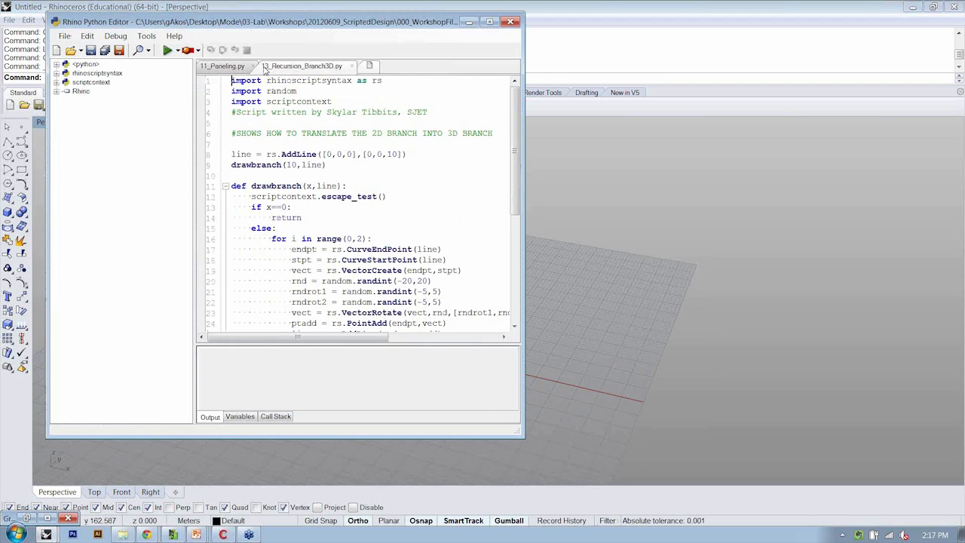
pyautogui.click(253, 67)
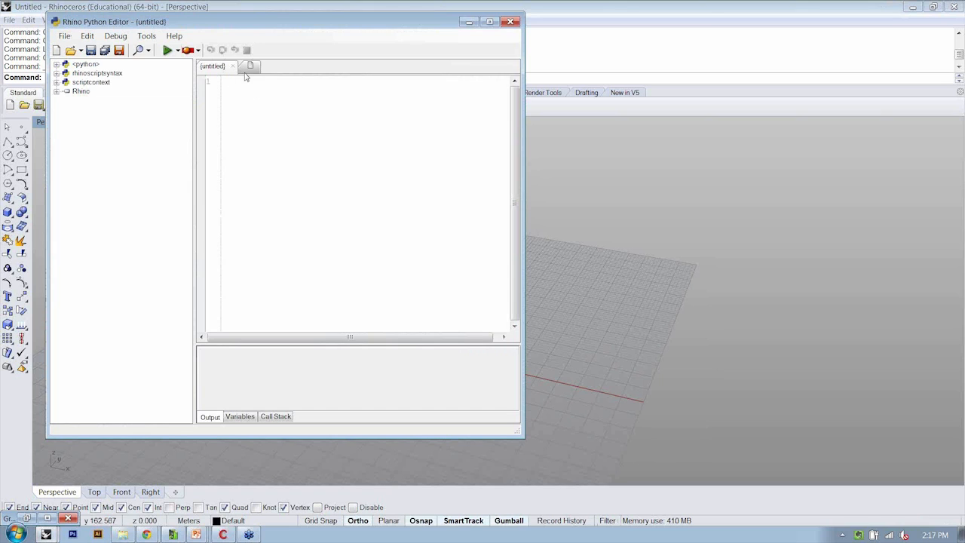
pyautogui.moveTo(163, 69)
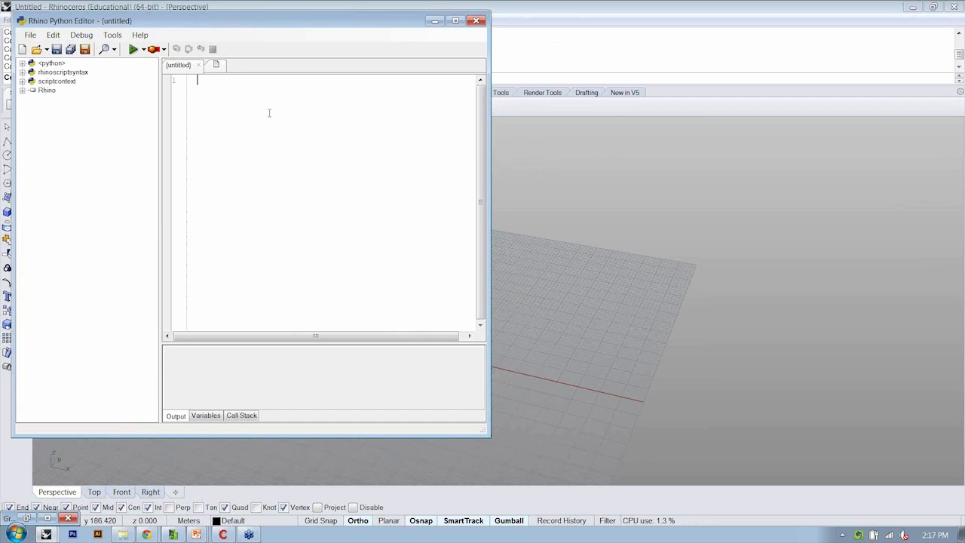
# Begin the script with the comment line "#this is my script"
pyautogui.write('#this is my')
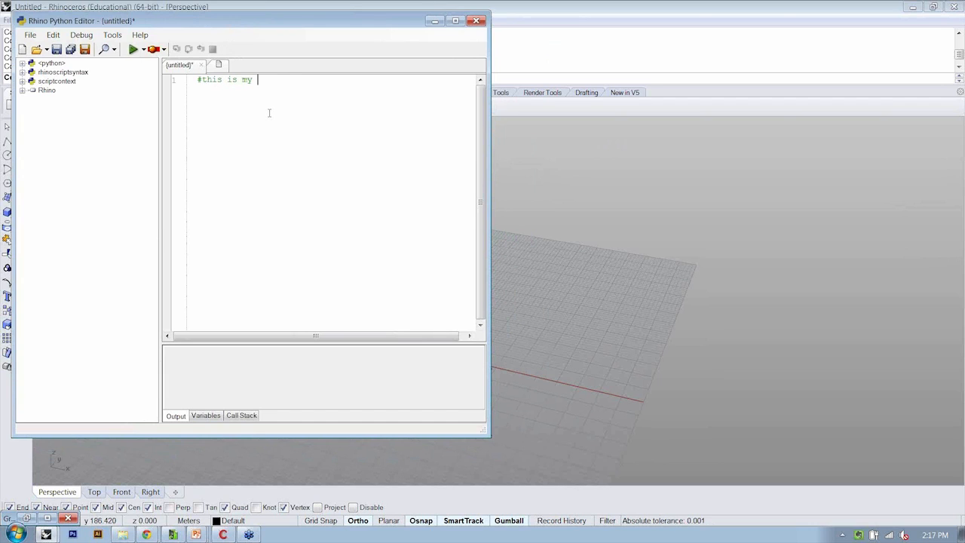
pyautogui.write('script')
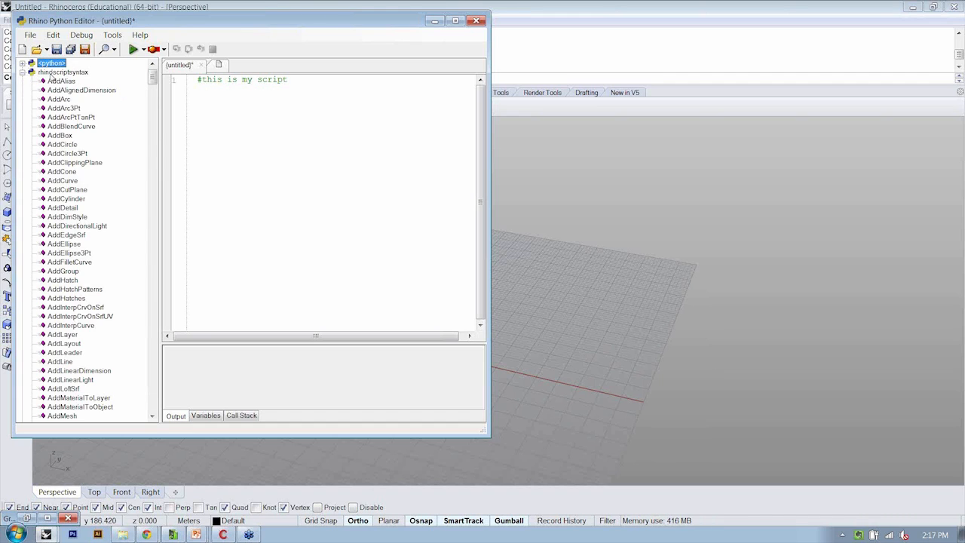
# Expand rhinoscriptsyntax and show the AddClippingPlane function description
pyautogui.click(76, 162)
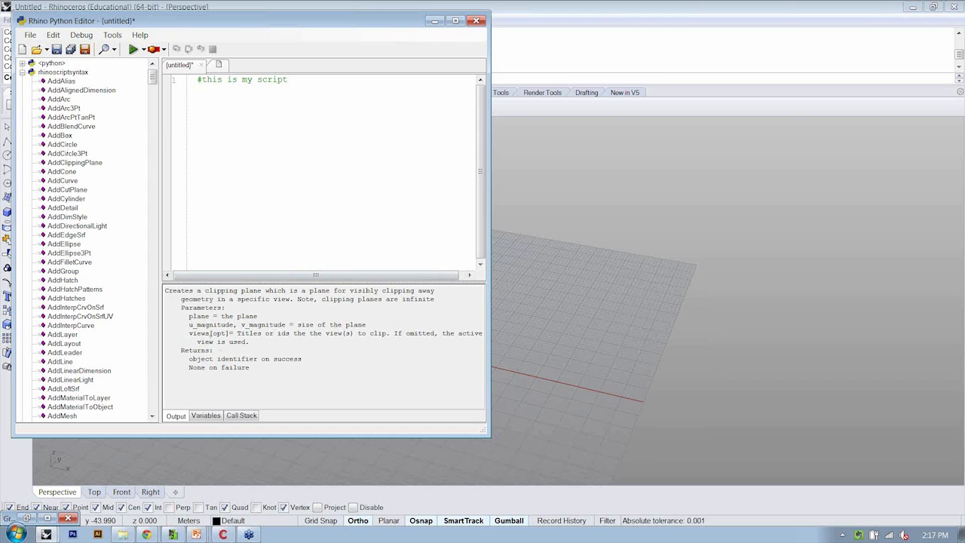
pyautogui.doubleClick(196, 315)
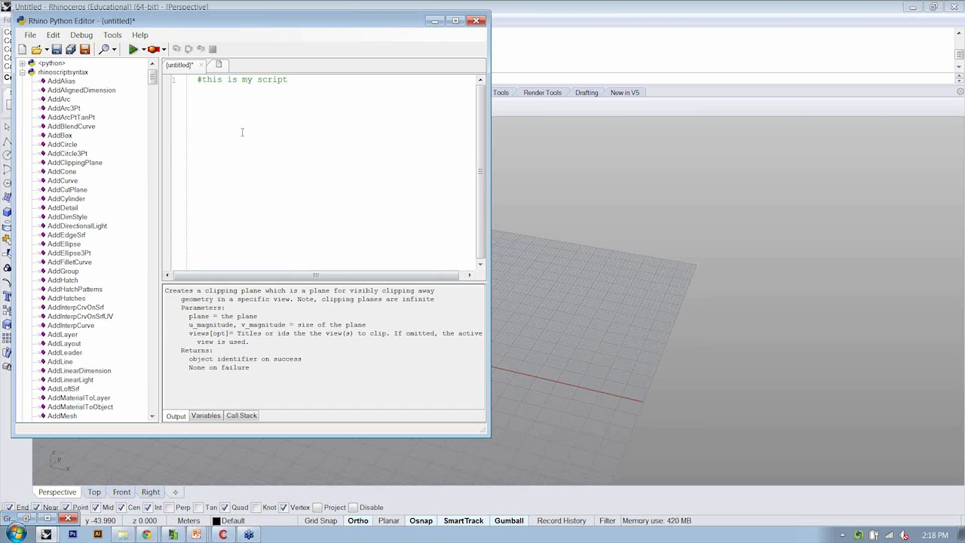
pyautogui.click(63, 181)
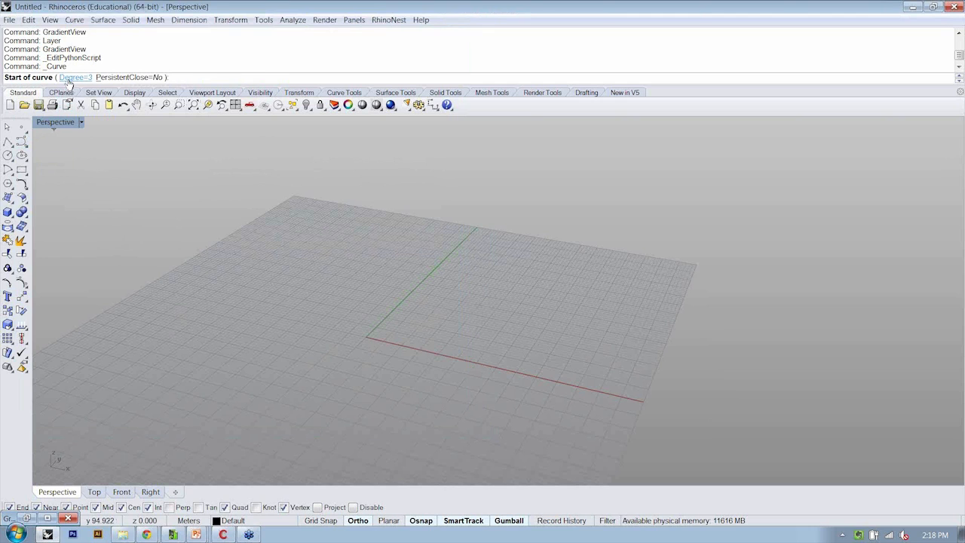
# Draw a freeform curve left of the origin in the Perspective viewport and finish it
pyautogui.click(240, 383)
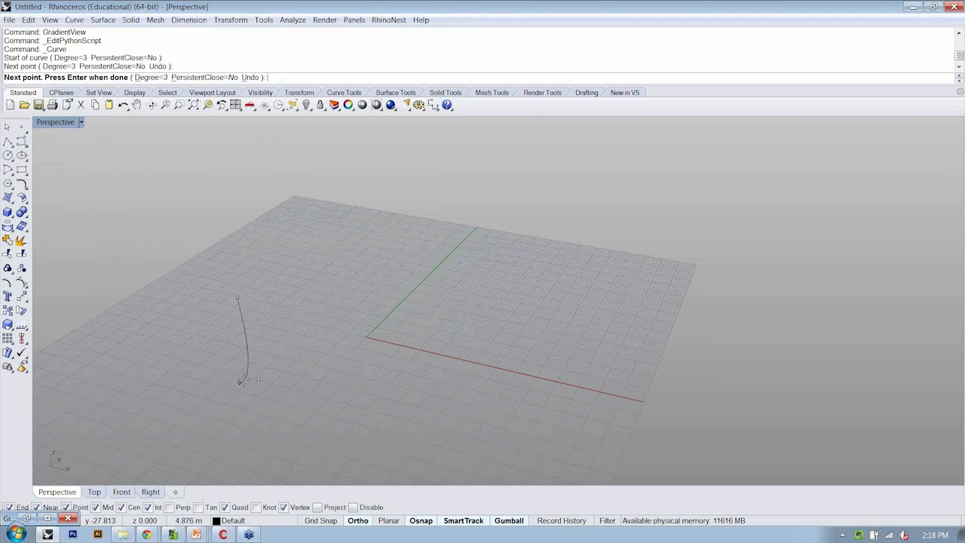
pyautogui.click(341, 389)
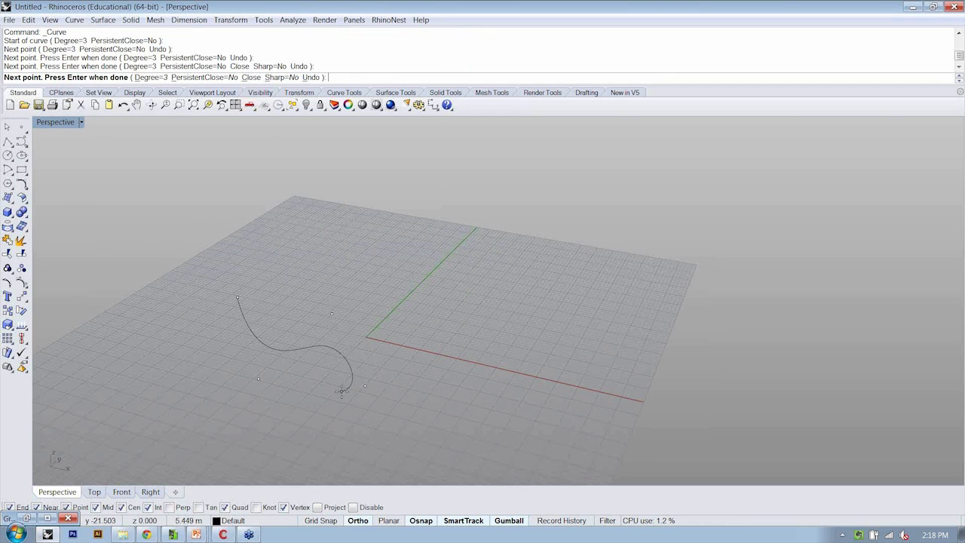
pyautogui.press('Enter')
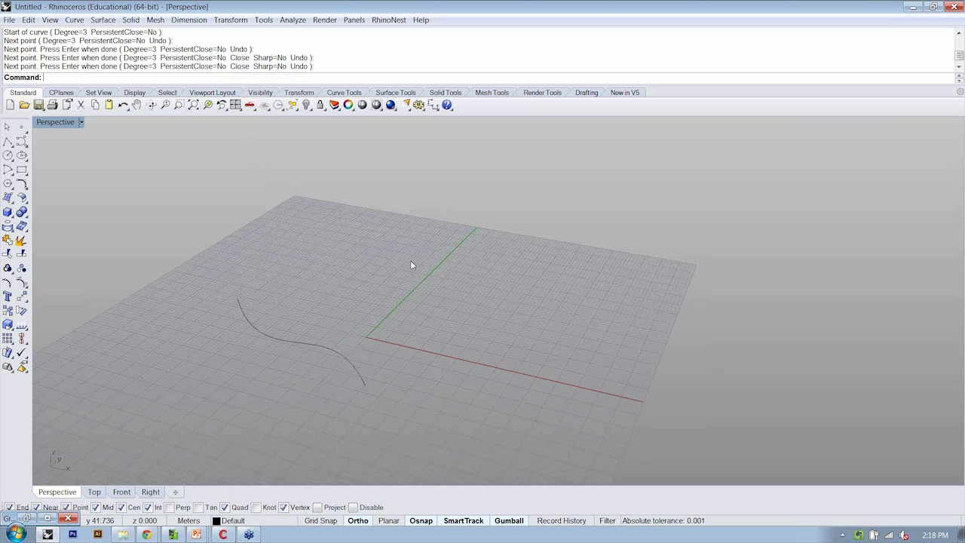